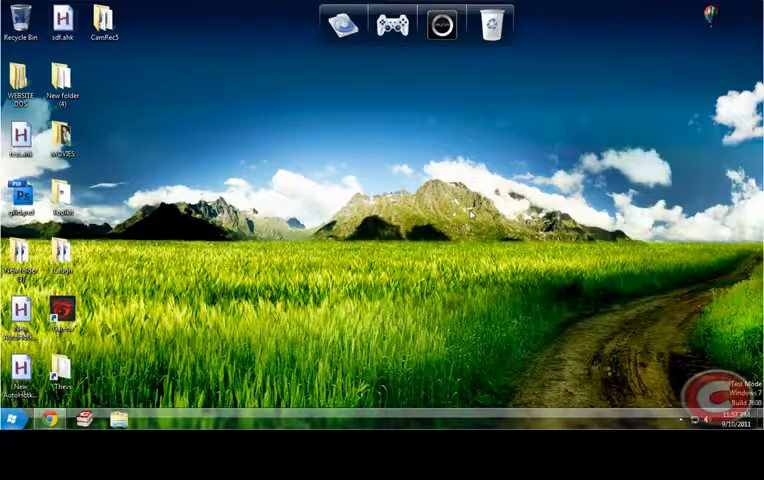
{"action": "mouse_move", "coordinate": [388, 123]}
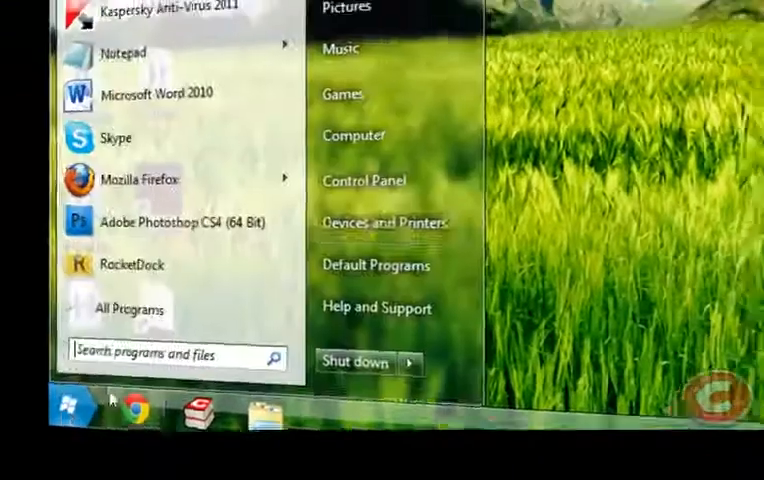
Open Computer from the Start menu to list the hard disks and removable drives.
{"action": "left_click", "coordinate": [352, 135]}
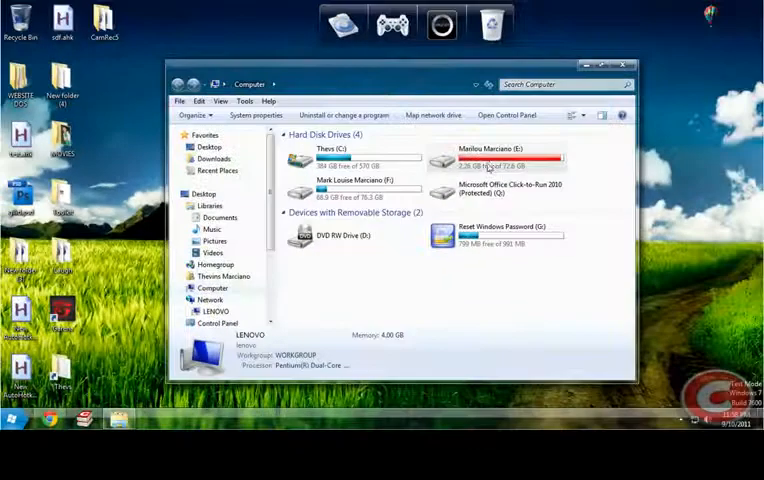
{"action": "mouse_move", "coordinate": [490, 165]}
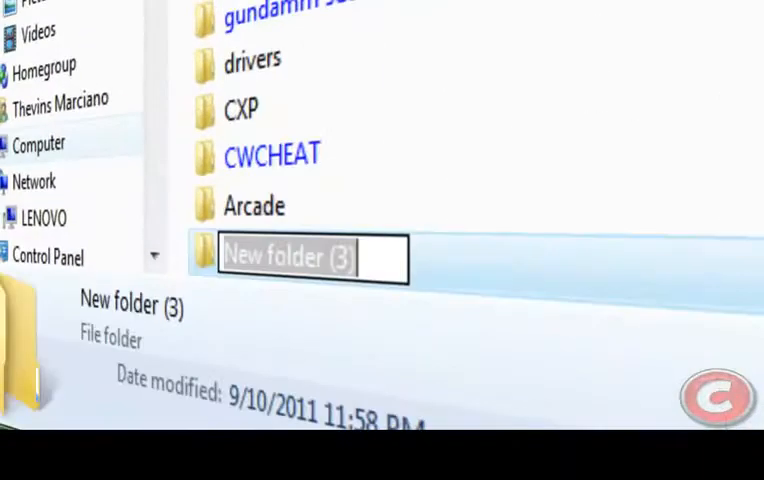
Name the new folder on drive E 'test' and open it.
{"action": "type", "text": "test"}
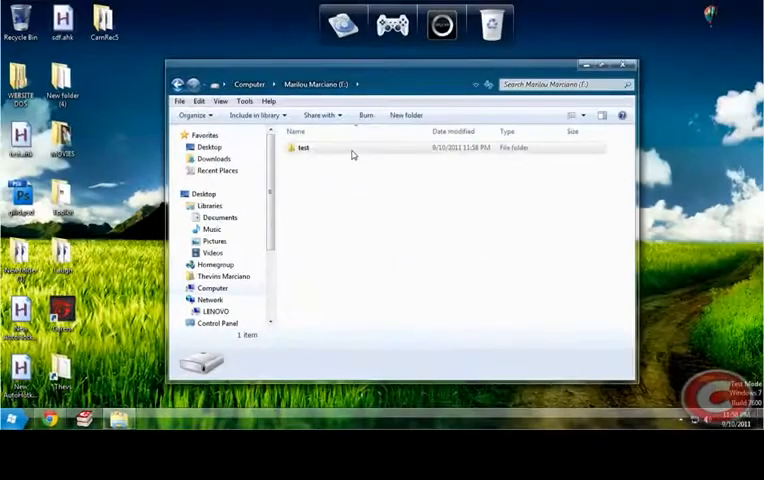
{"action": "double_click", "coordinate": [304, 147]}
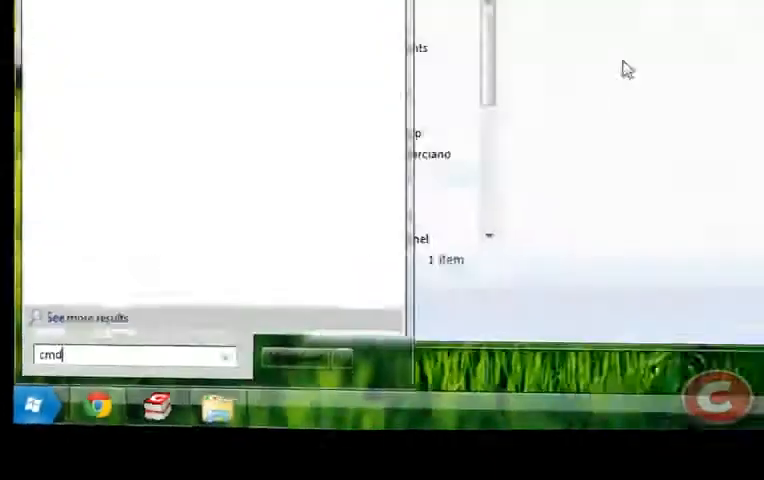
Launch Command Prompt, switch to E: and run attrib test +s +h.
{"action": "key", "text": "enter"}
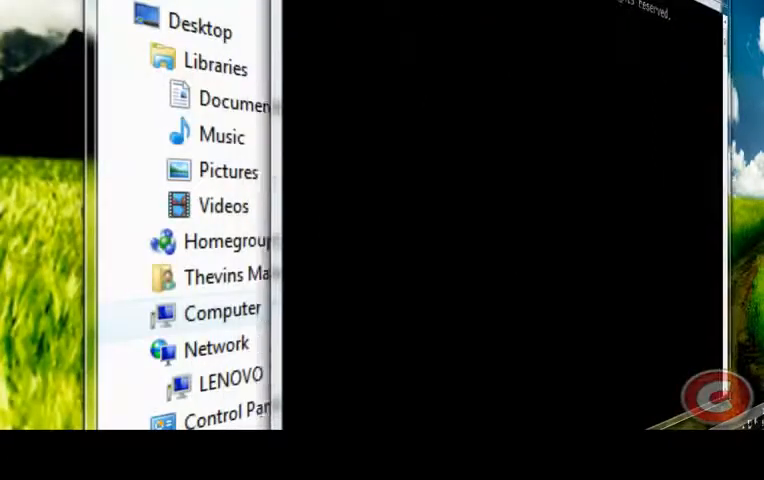
{"action": "type", "text": "e:"}
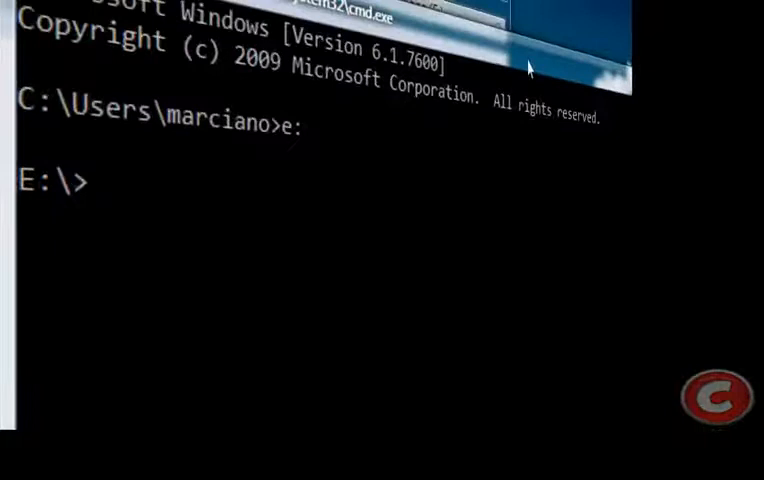
{"action": "type", "text": "attrib"}
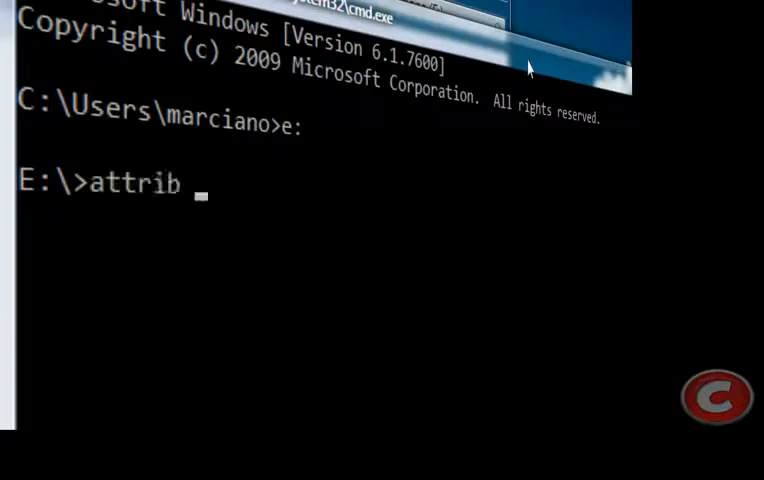
{"action": "type", "text": "test"}
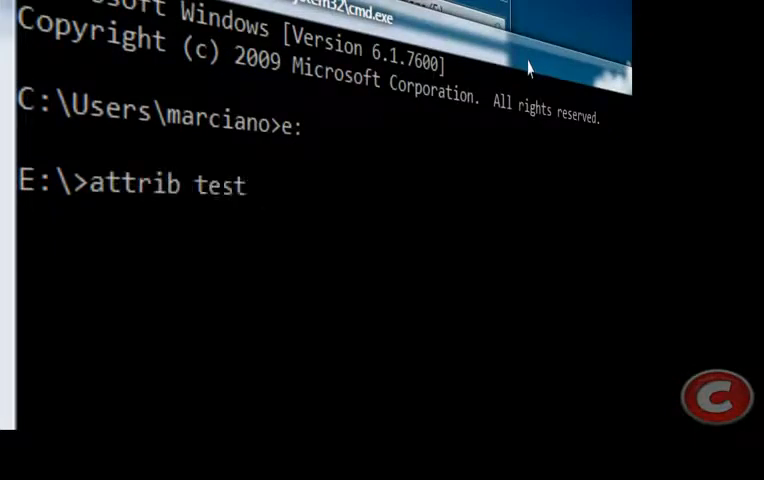
{"action": "type", "text": "+s"}
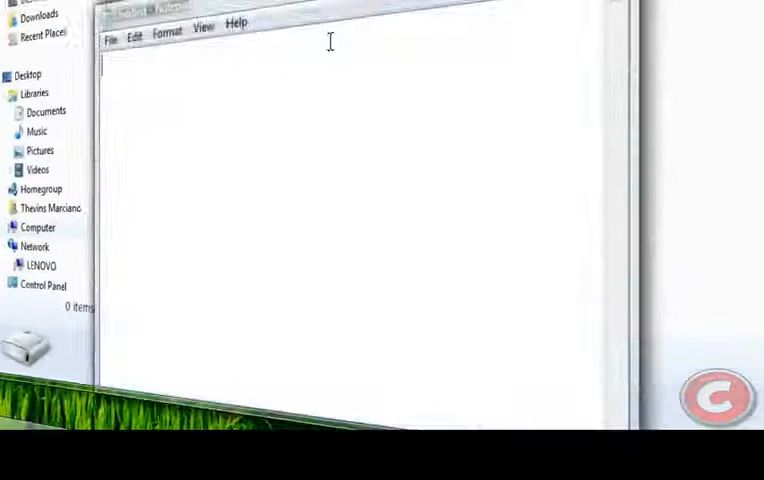
{"action": "type", "text": "@echo off"}
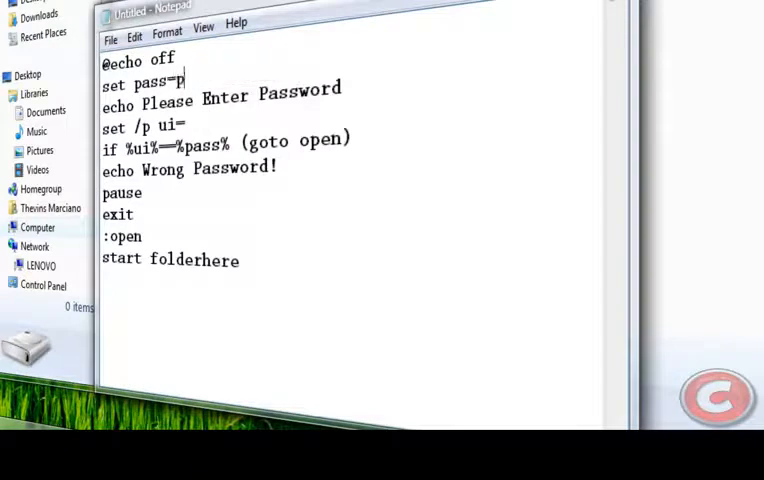
{"action": "type", "text": "estpassword"}
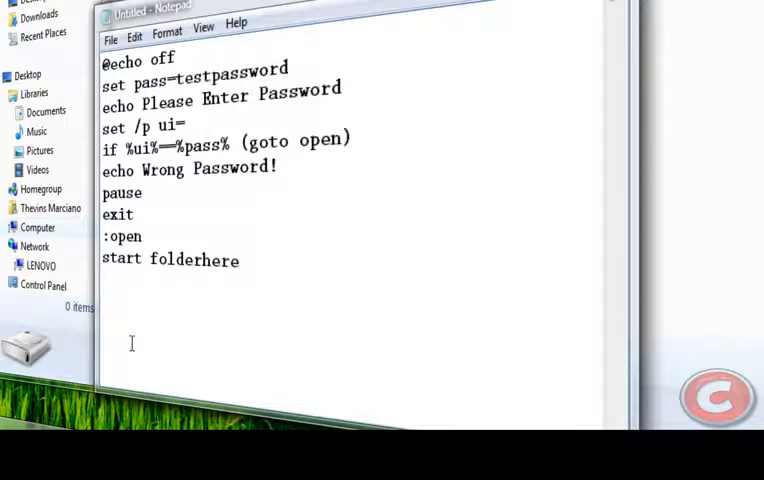
{"action": "mouse_move", "coordinate": [152, 289]}
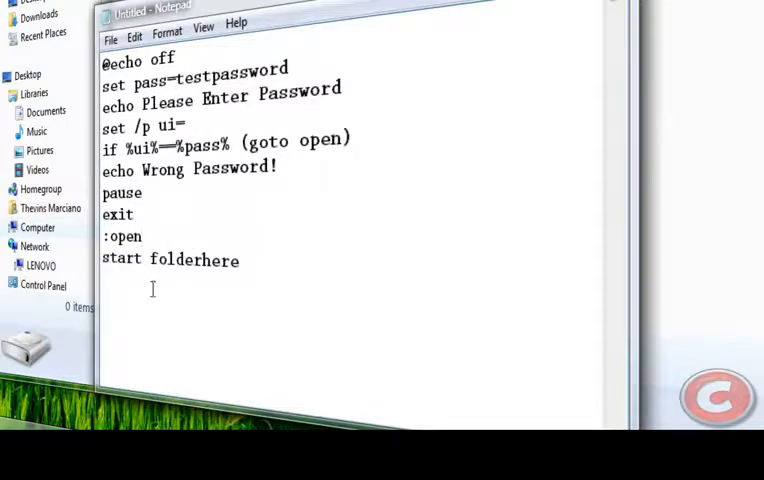
{"action": "double_click", "coordinate": [192, 259]}
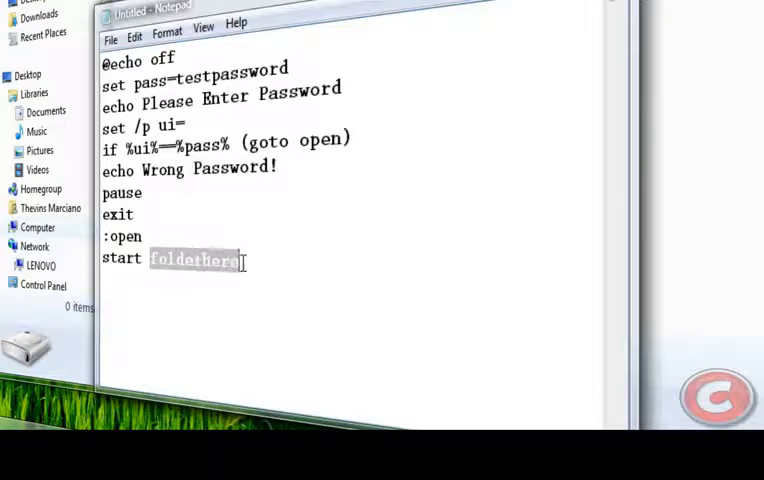
{"action": "type", "text": "test"}
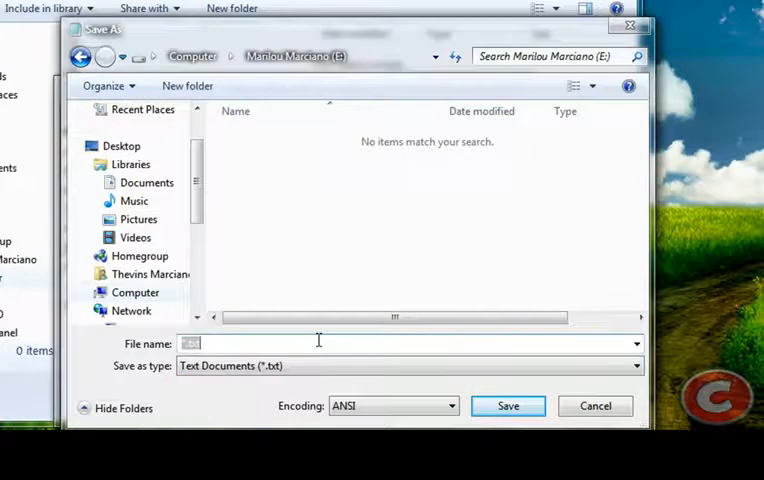
Save the script on drive E as open.bat and close Notepad.
{"action": "type", "text": "open.bat"}
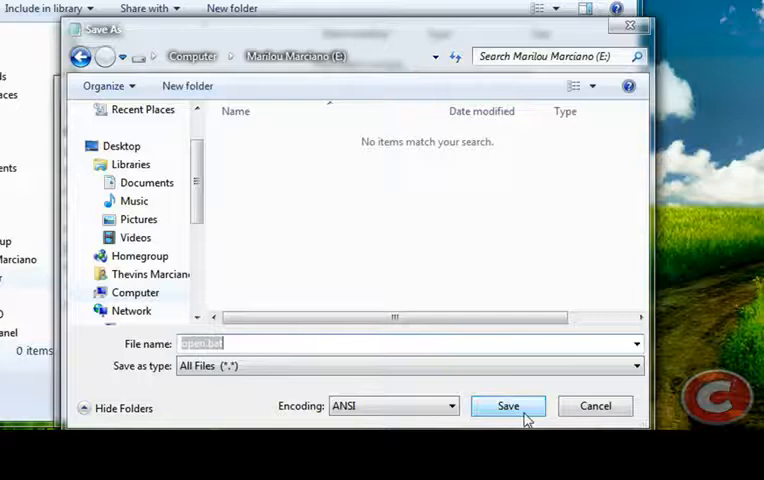
{"action": "left_click", "coordinate": [507, 405]}
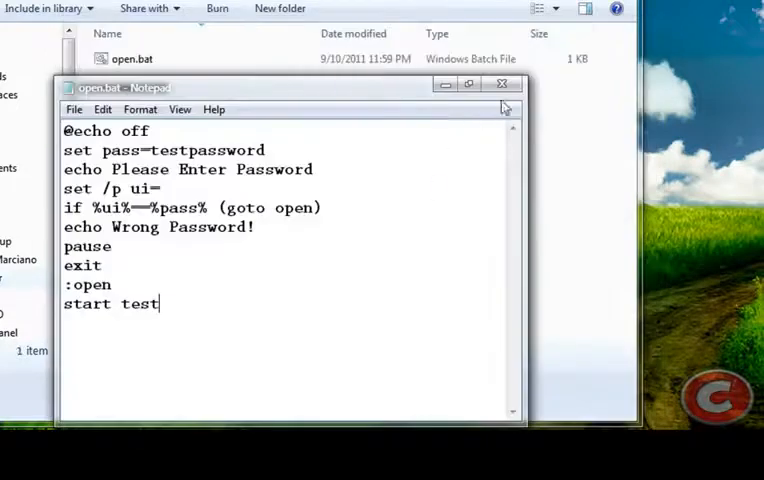
{"action": "left_click", "coordinate": [501, 83]}
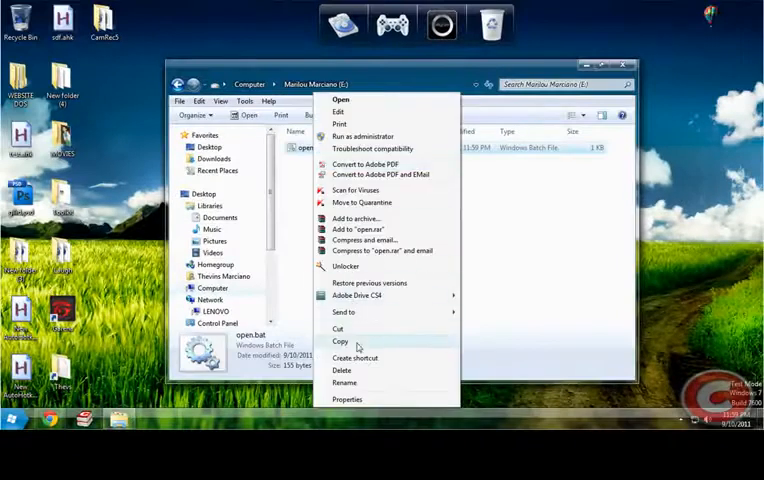
Create a shortcut to open.bat on drive E and search for cmd.
{"action": "left_click", "coordinate": [355, 357]}
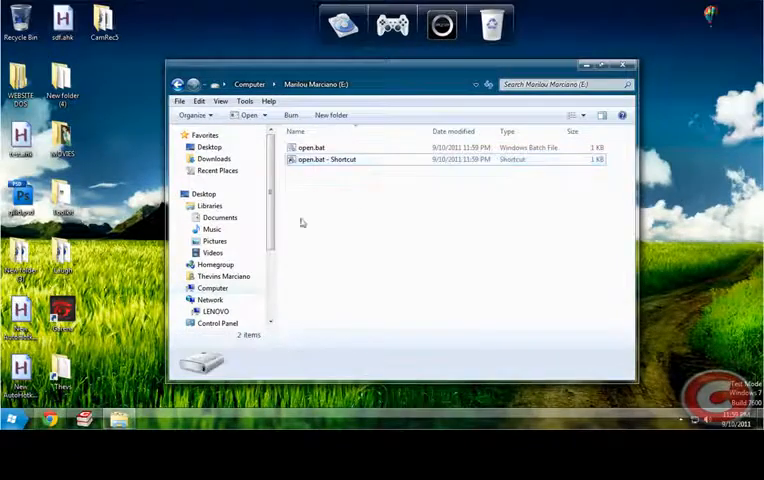
{"action": "type", "text": "cmd"}
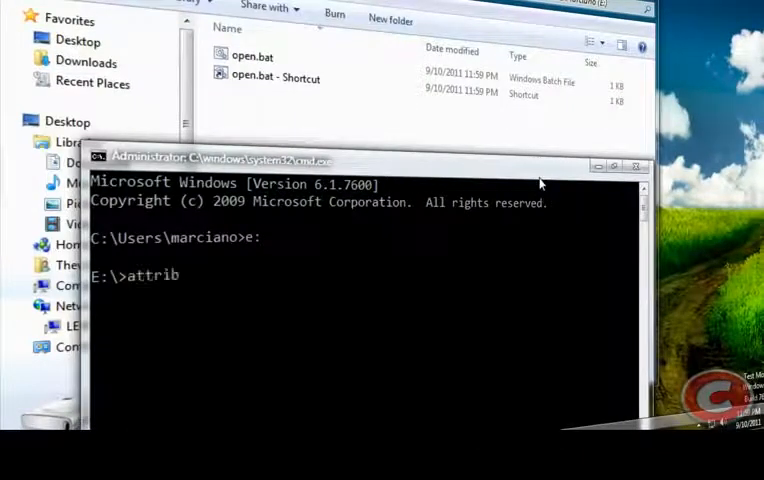
Run attrib open.bat +s +h to hide the batch file.
{"action": "type", "text": "open."}
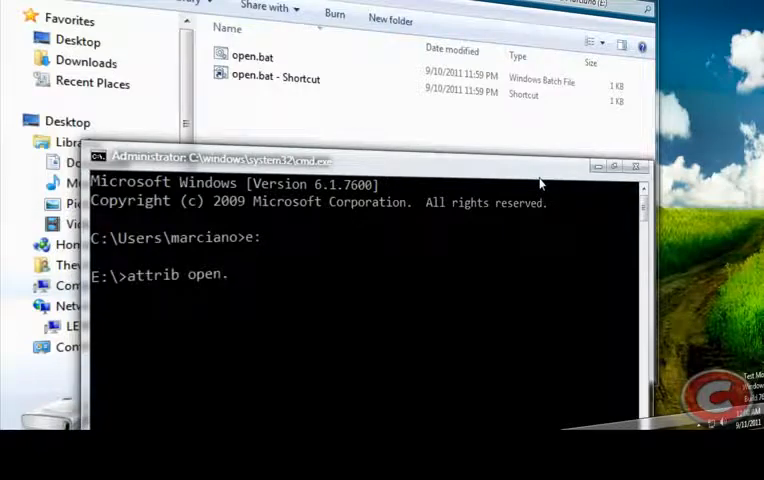
{"action": "type", "text": "bat +s +"}
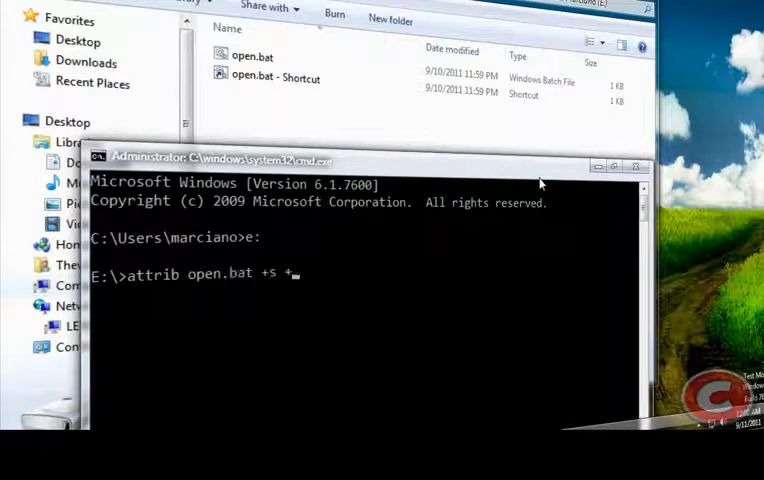
{"action": "type", "text": "h"}
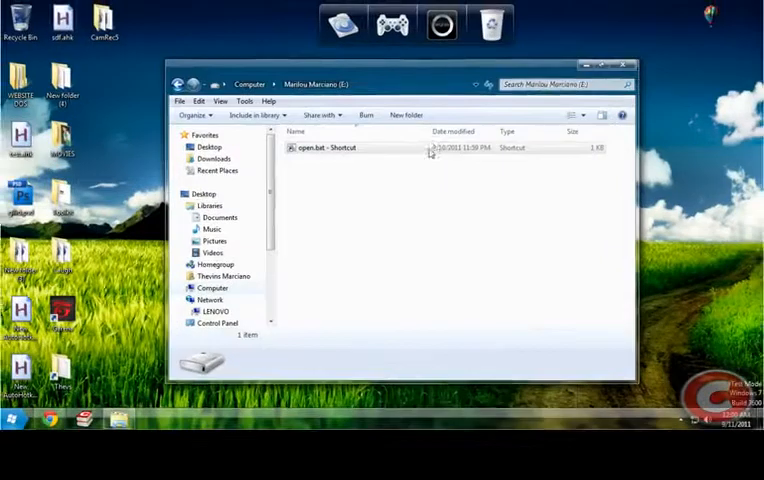
Rename the open.bat shortcut to 'Files' and reopen its context menu.
{"action": "right_click", "coordinate": [332, 148]}
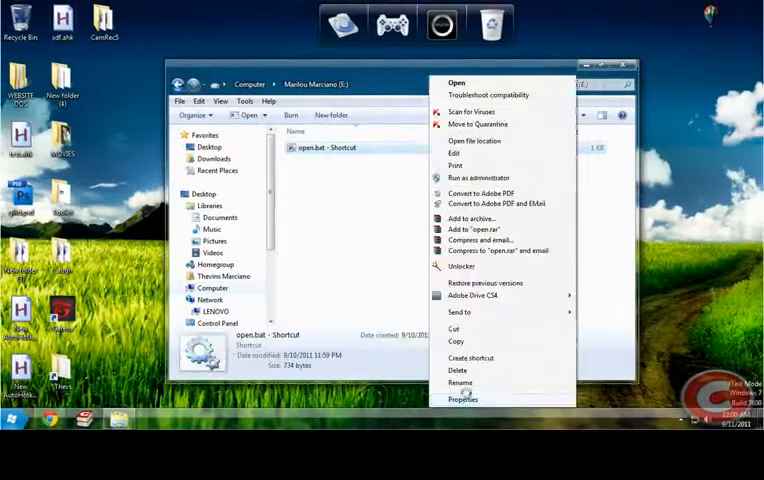
{"action": "left_click", "coordinate": [463, 399]}
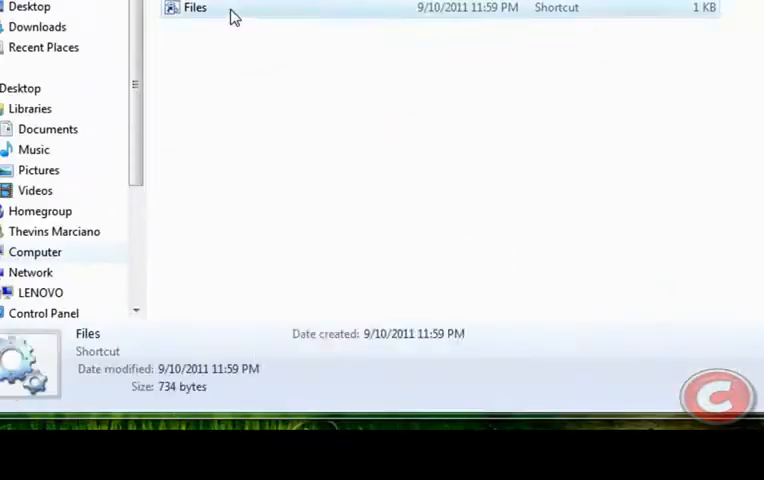
{"action": "right_click", "coordinate": [195, 8]}
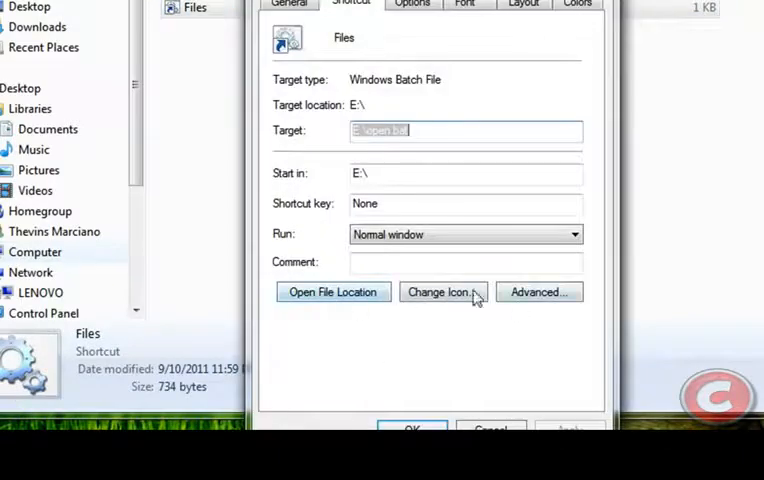
Choose the yellow folder icon for the Files shortcut and confirm it.
{"action": "left_click", "coordinate": [442, 291]}
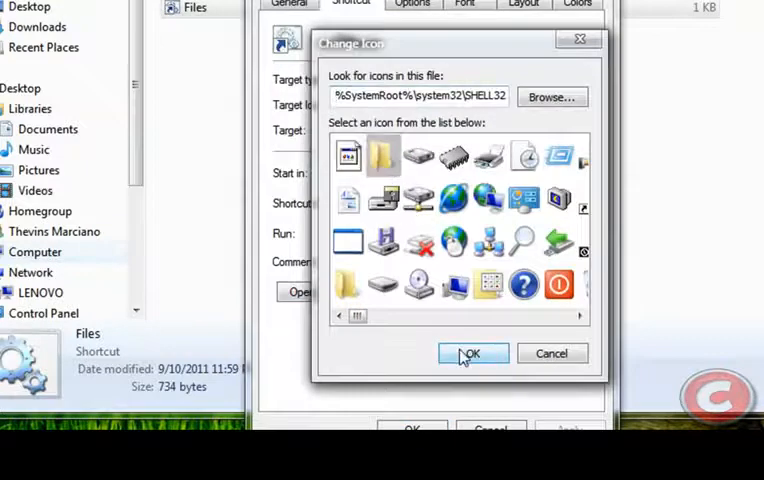
{"action": "left_click", "coordinate": [471, 353]}
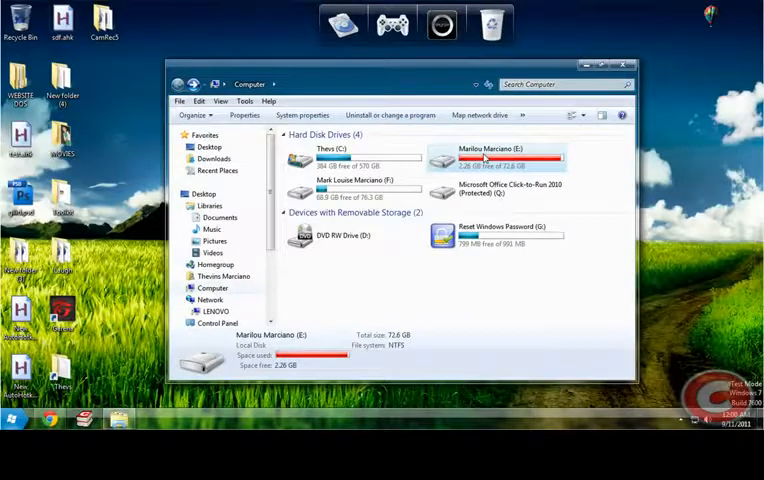
{"action": "double_click", "coordinate": [490, 158]}
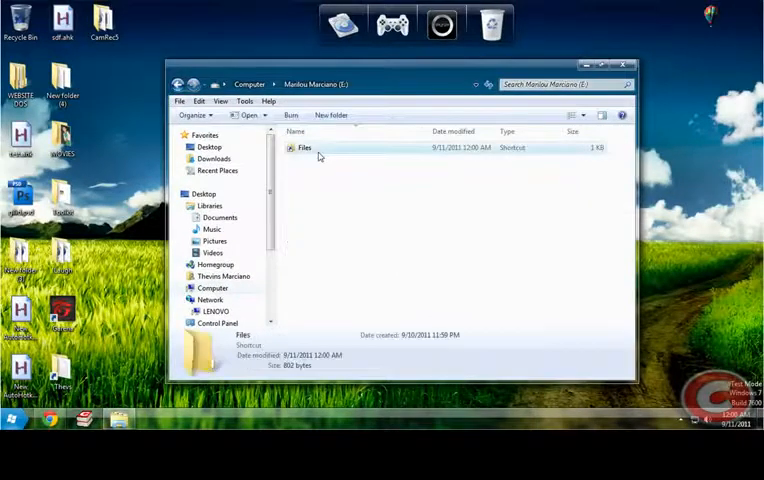
{"action": "double_click", "coordinate": [304, 147]}
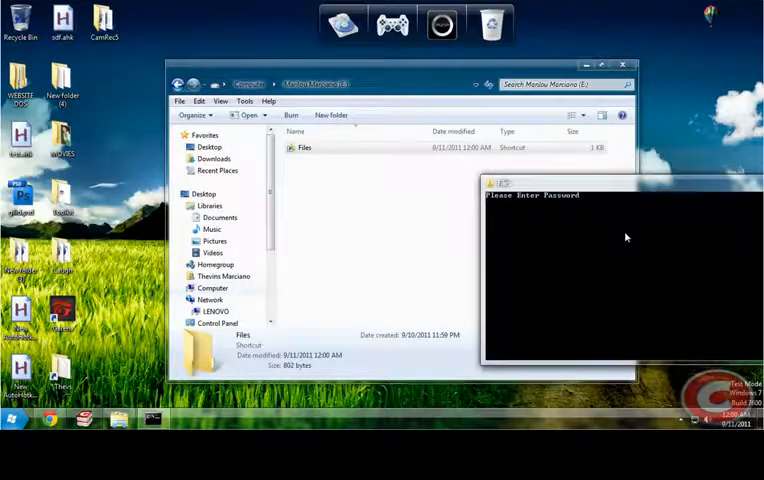
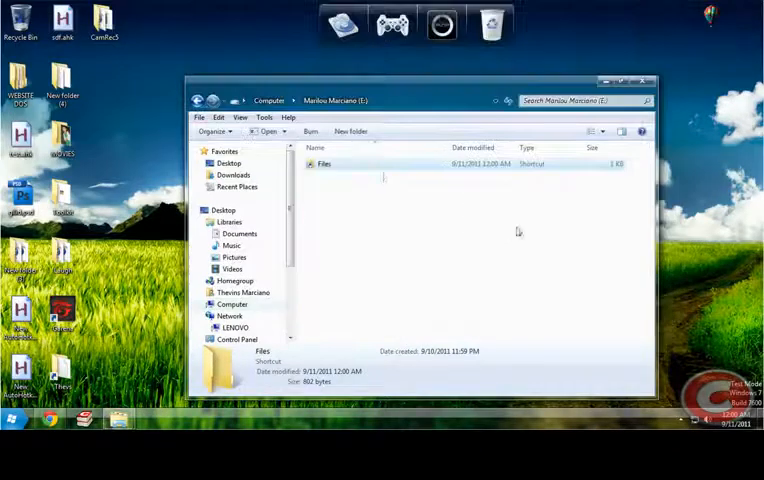
{"action": "double_click", "coordinate": [323, 163]}
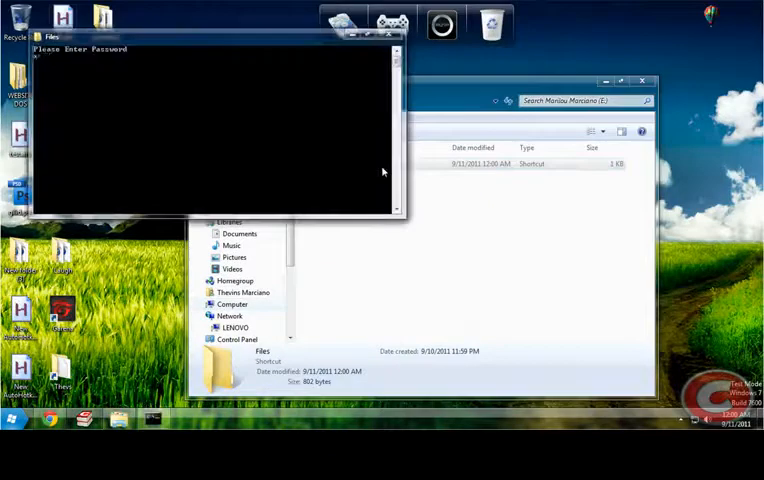